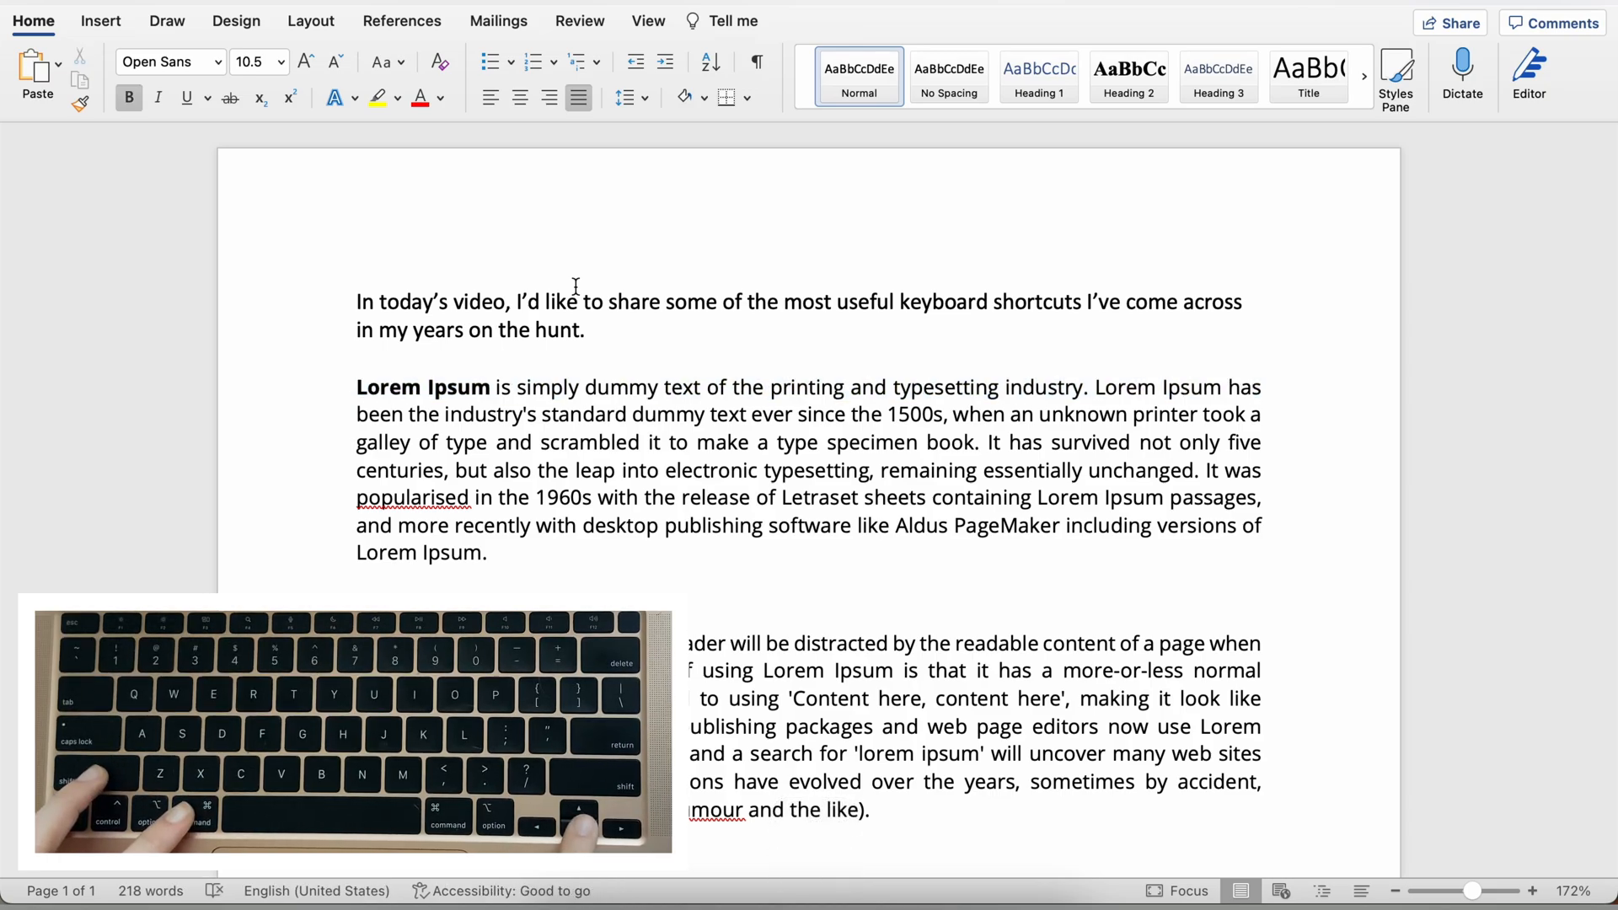
Step: Place the cursor at the start of the bold 'Lorem Ipsum' paragraph
click(359, 387)
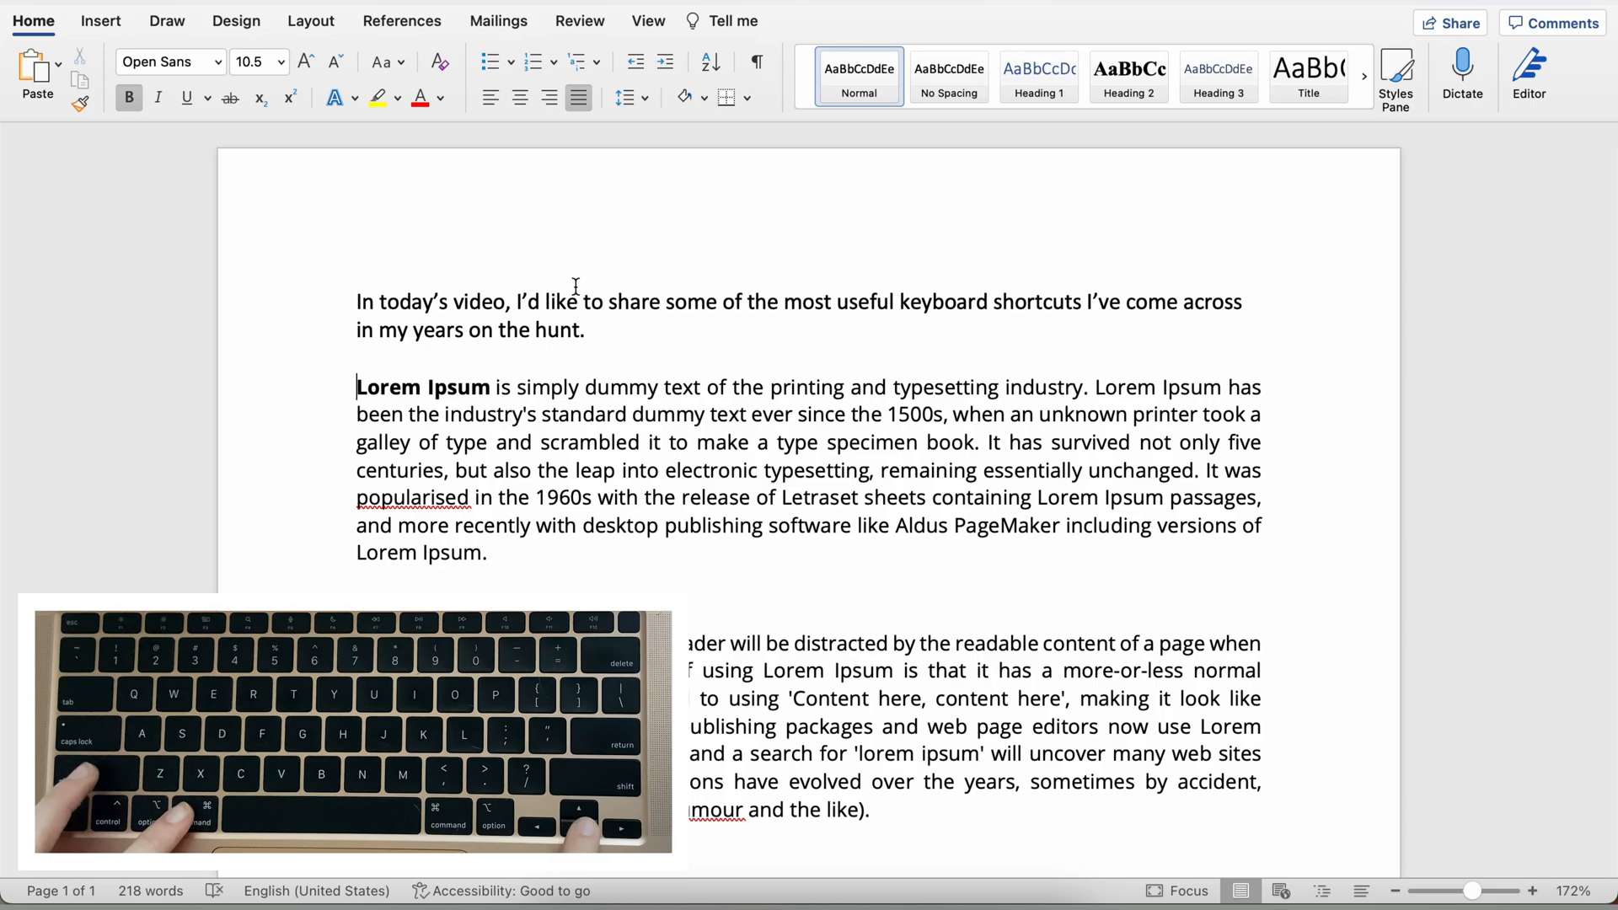